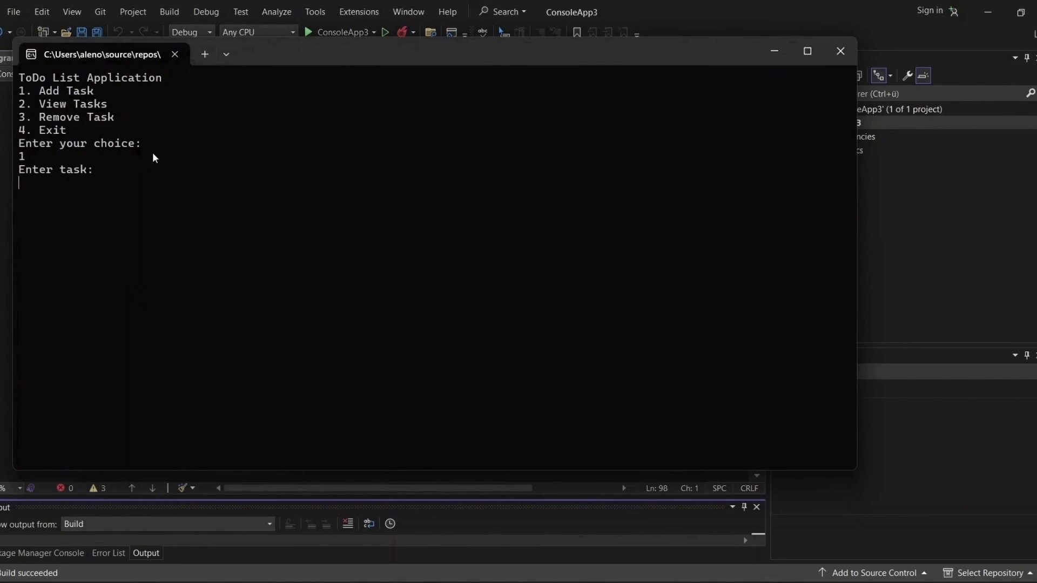
# Add 'do groceries' to the to-do list, then type 'lazy programmer kee' in the typing game.
pyautogui.write('do groceries')
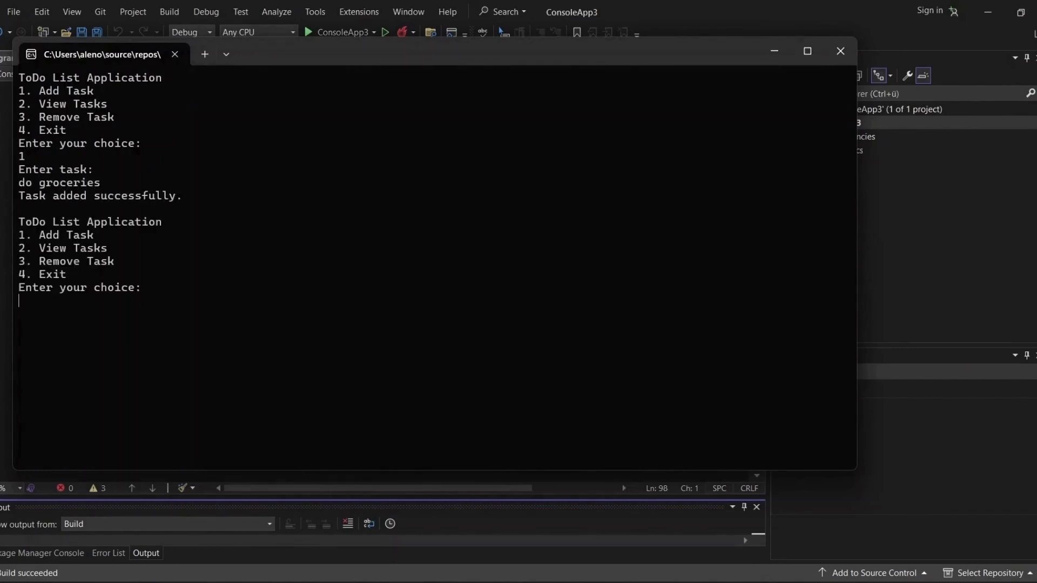
pyautogui.write('3')
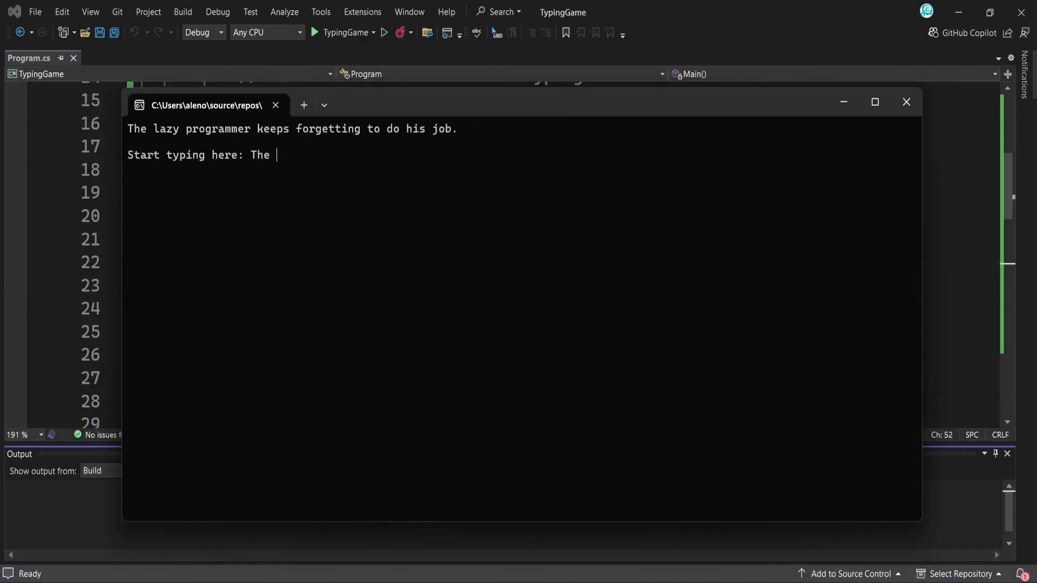
pyautogui.write('lazy programmer kee')
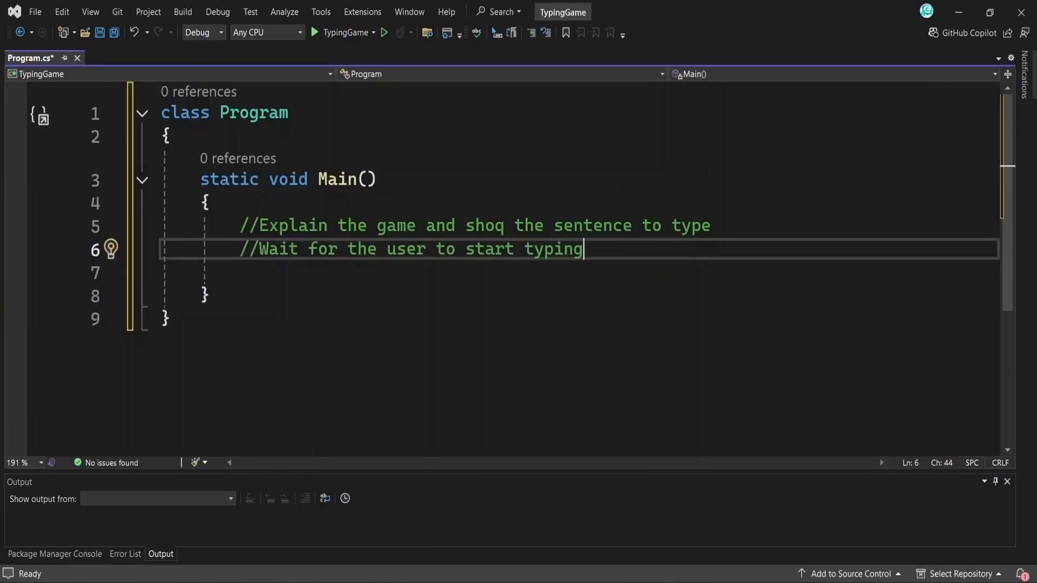
# Declare testSentence as "The lazy programmer keeps forgetting to do his job." and print it via Console.WriteLine.
pyautogui.write('Console.WriteLine("Typing Game");')
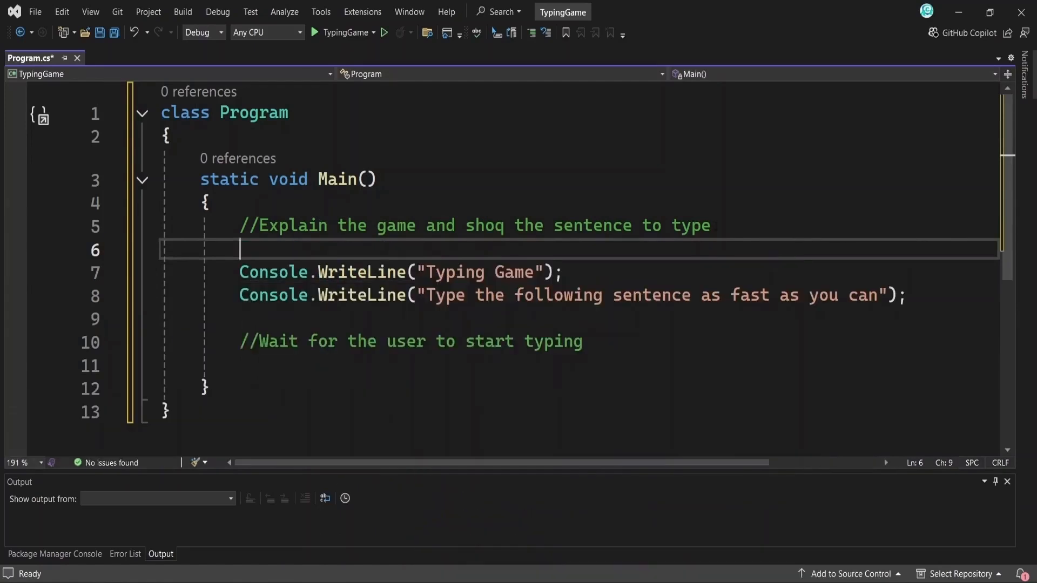
pyautogui.write('string test')
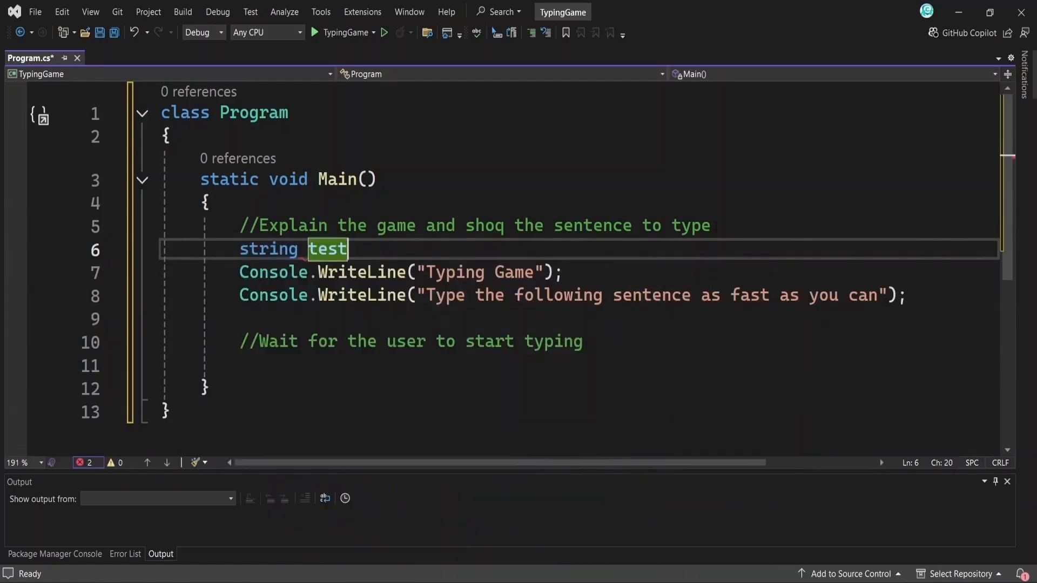
pyautogui.write('Sentence = "The lazy programmer keeps forgetting to do his job.";')
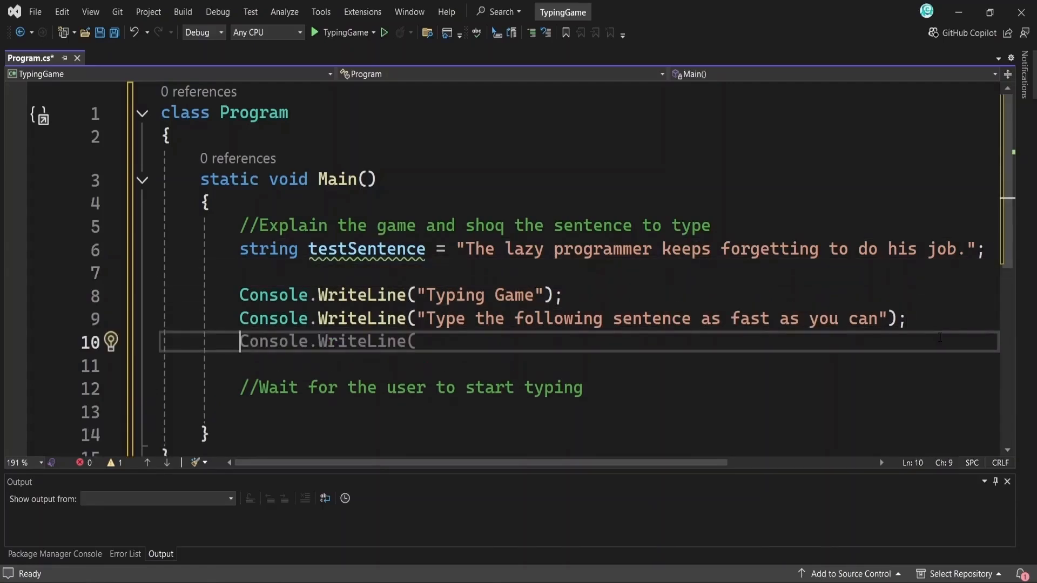
pyautogui.write('$"\\n {testSentence}\\n)')
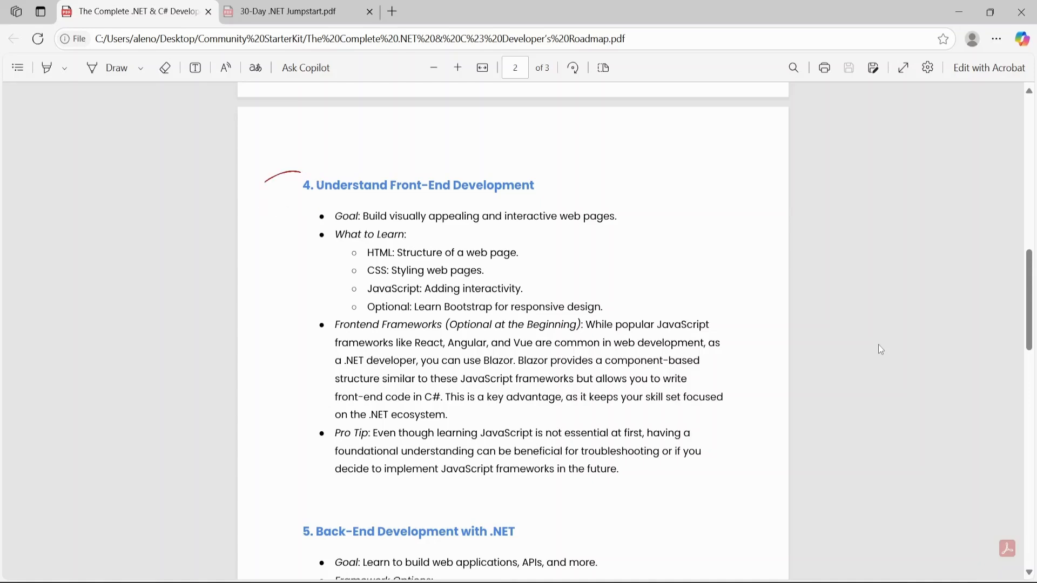
# Draw a red circle around the '4. Understand Front-End Development' heading.
pyautogui.moveTo(291, 172); pyautogui.dragTo(288, 201)
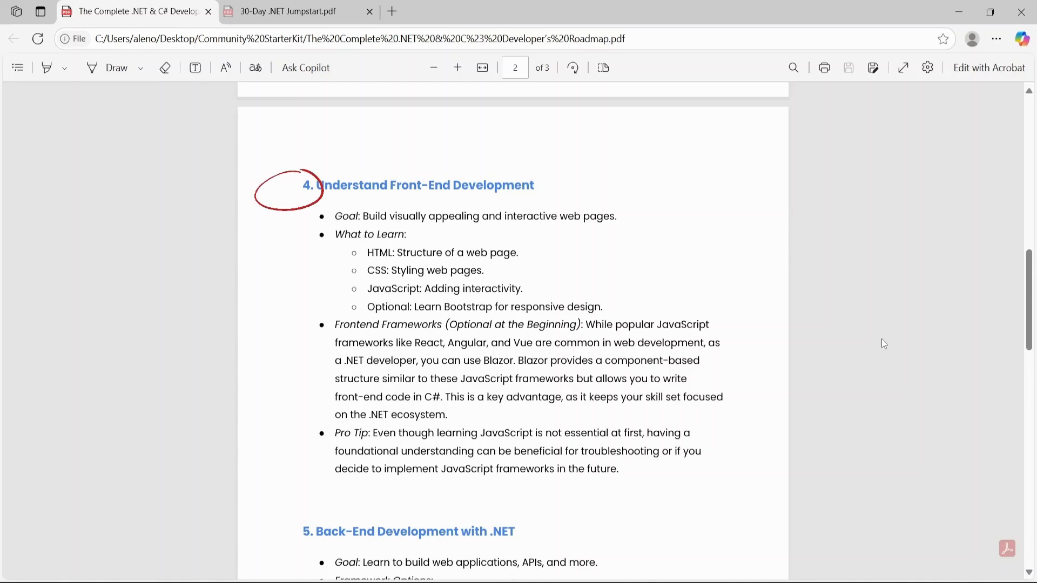